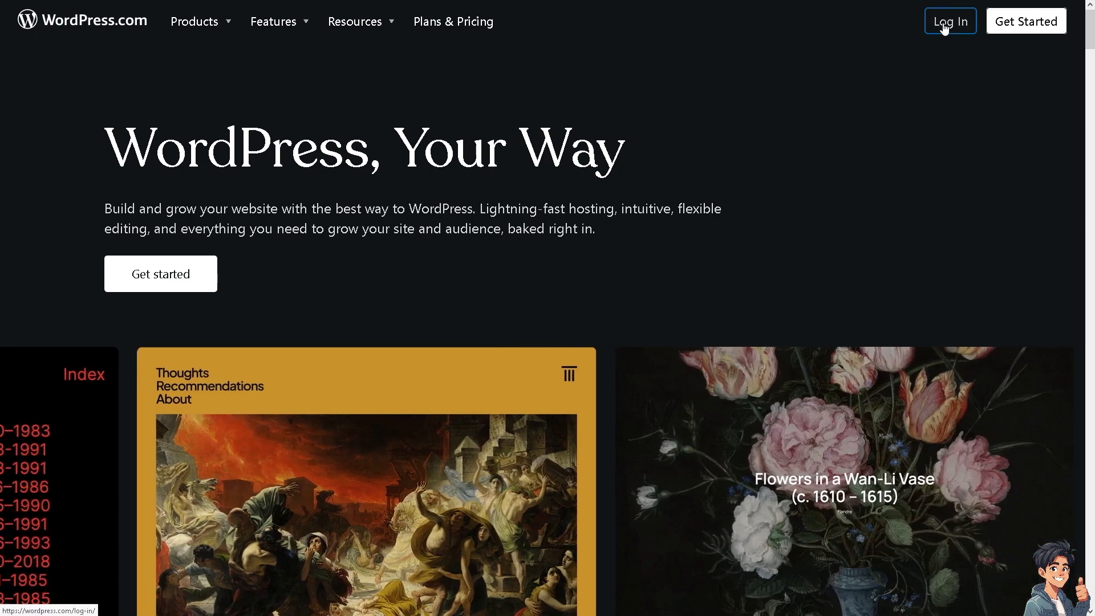
Step: Go from the WordPress.com homepage through Log In to the account creation page
left_click(949, 21)
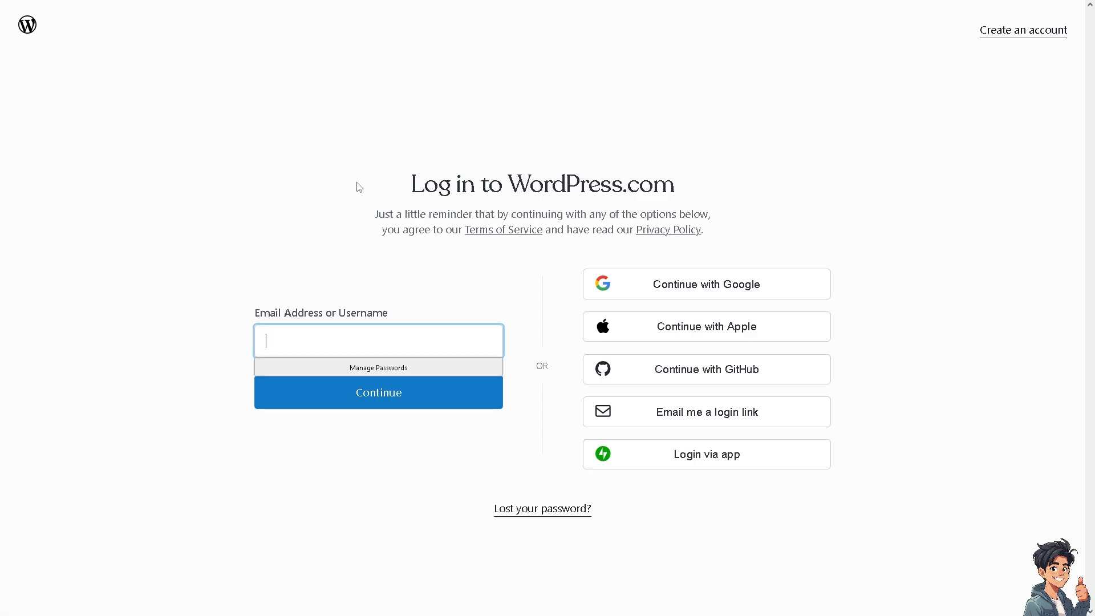
mouse_move(353, 179)
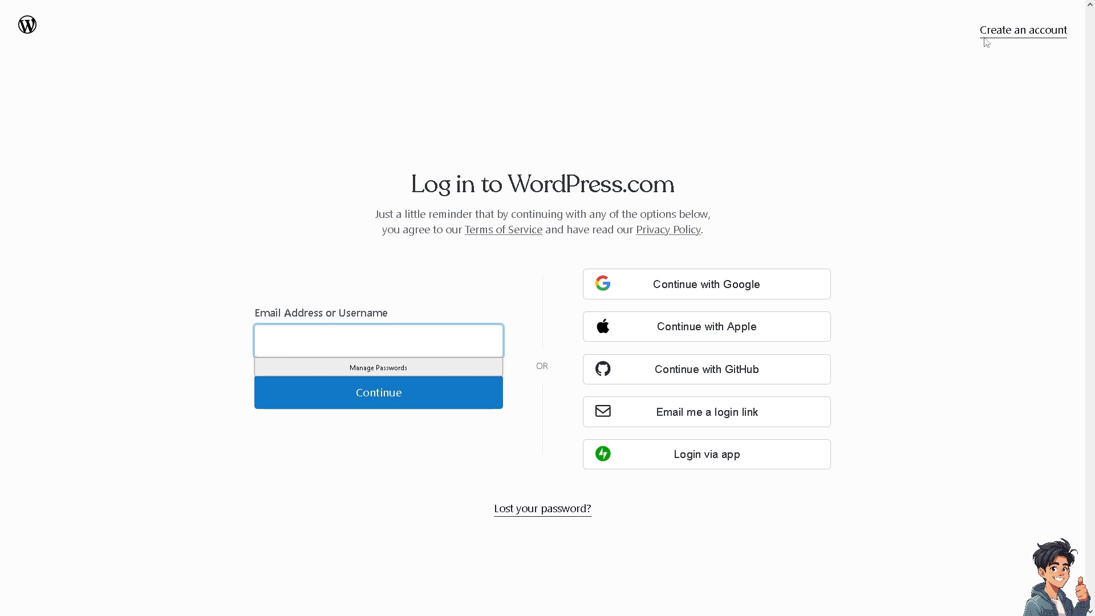
left_click(378, 341)
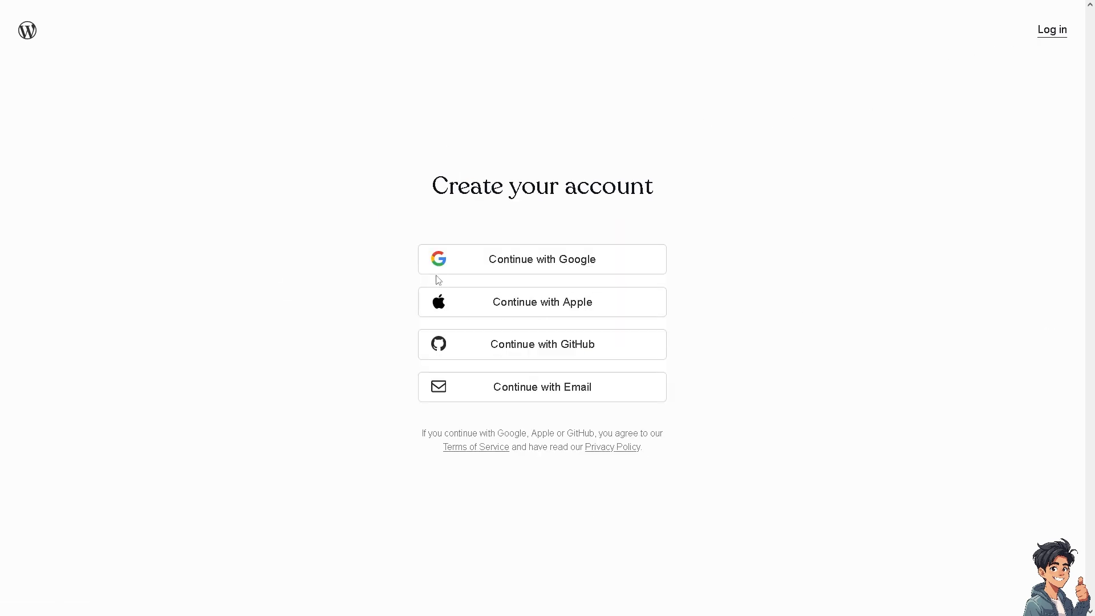
mouse_move(562, 371)
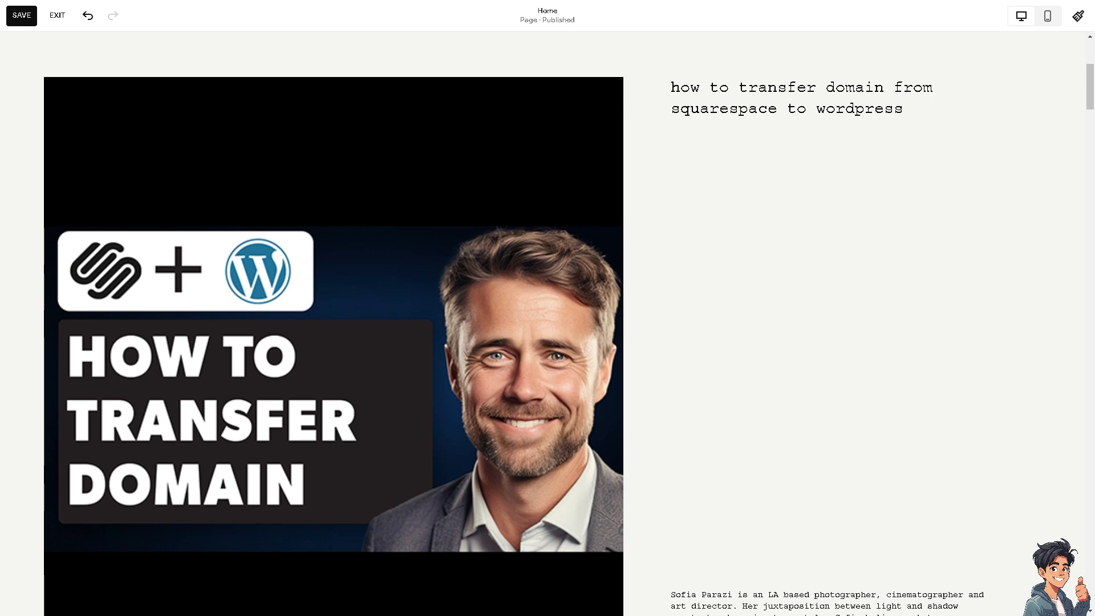
Step: Select the domain-transfer image block on the Home page in the editor
left_click(334, 279)
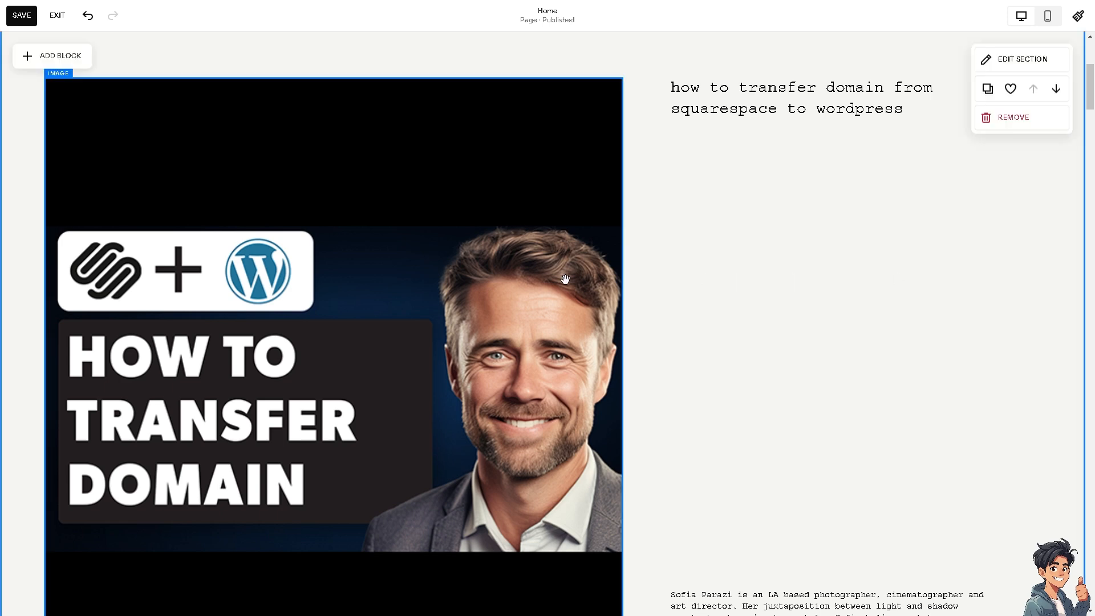
mouse_move(531, 273)
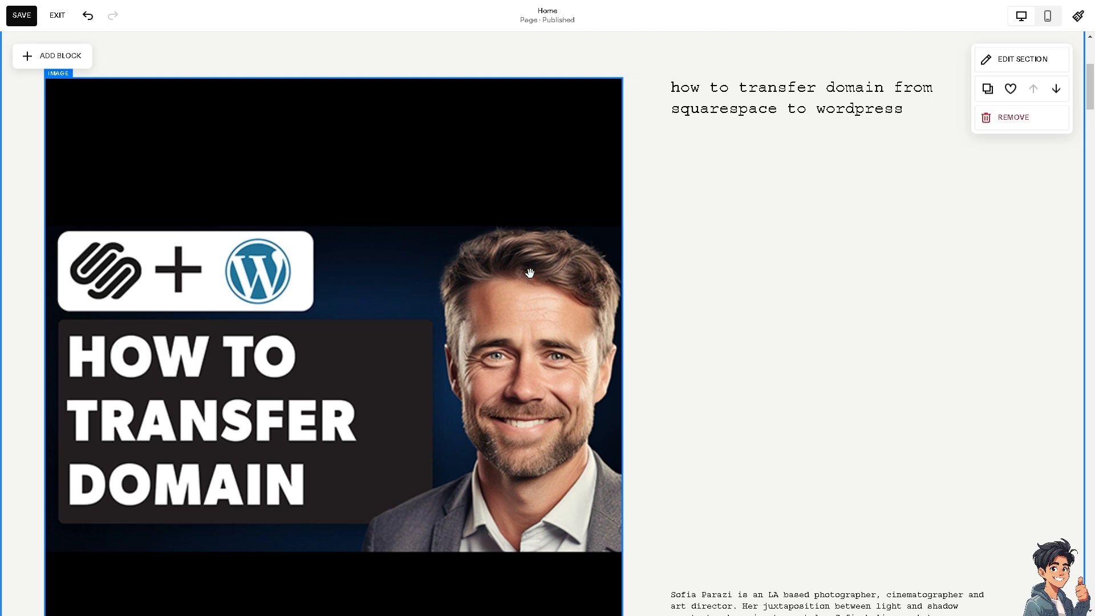
mouse_move(281, 318)
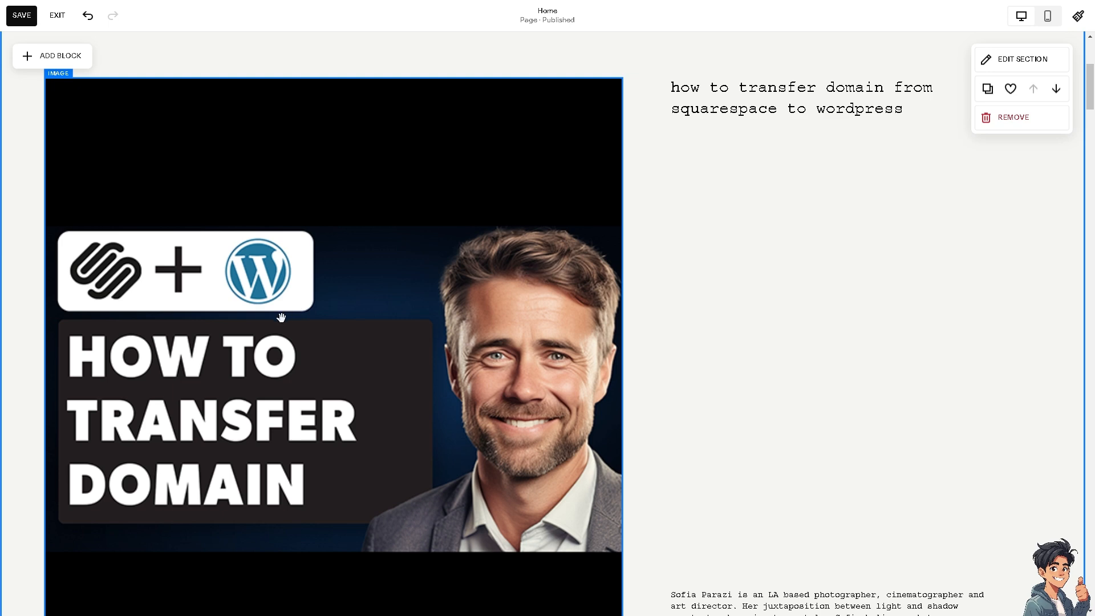
mouse_move(275, 324)
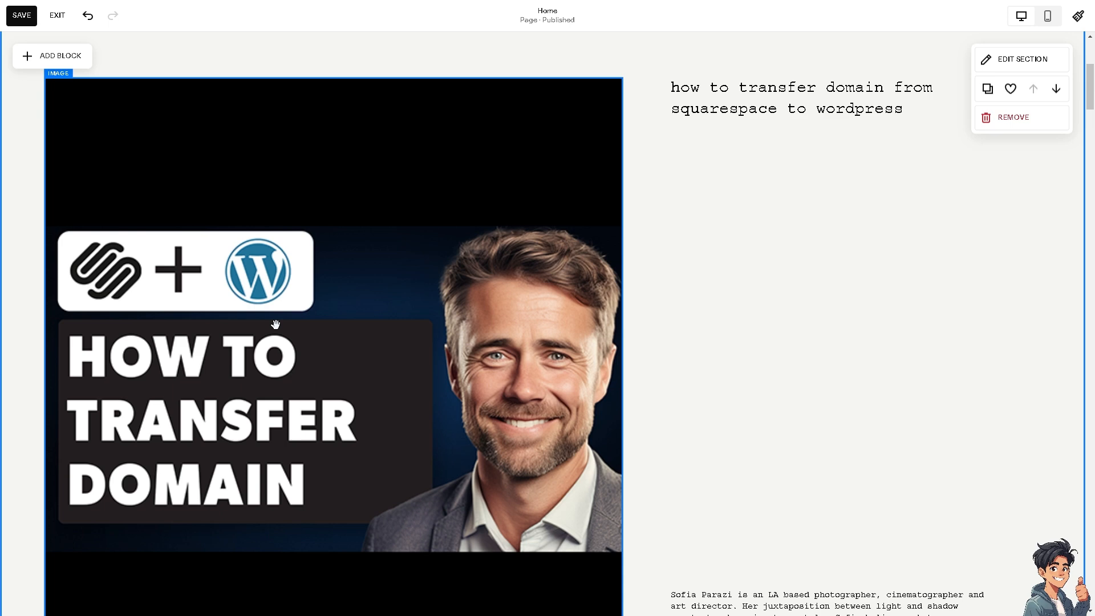
mouse_move(275, 321)
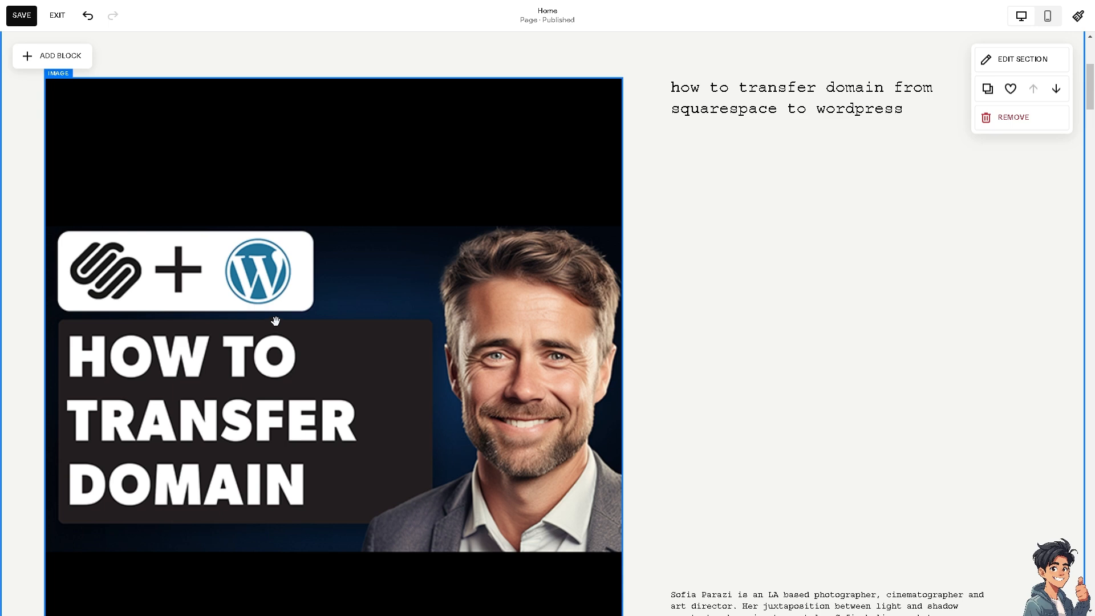
mouse_move(291, 320)
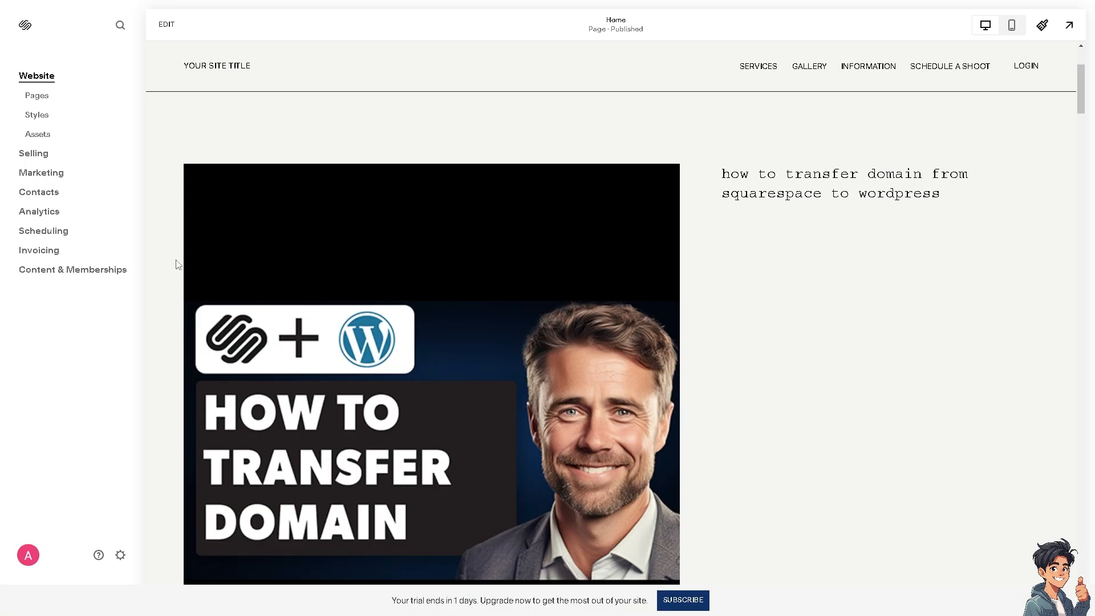
mouse_move(120, 555)
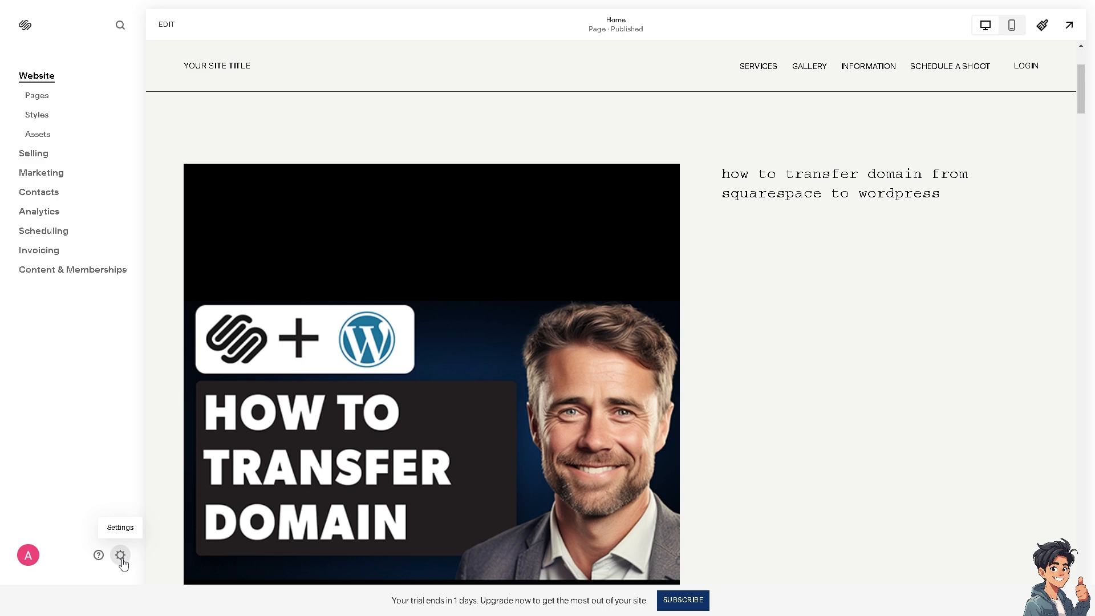
Step: Open the gear Settings panel from the bottom of the left sidebar
left_click(121, 555)
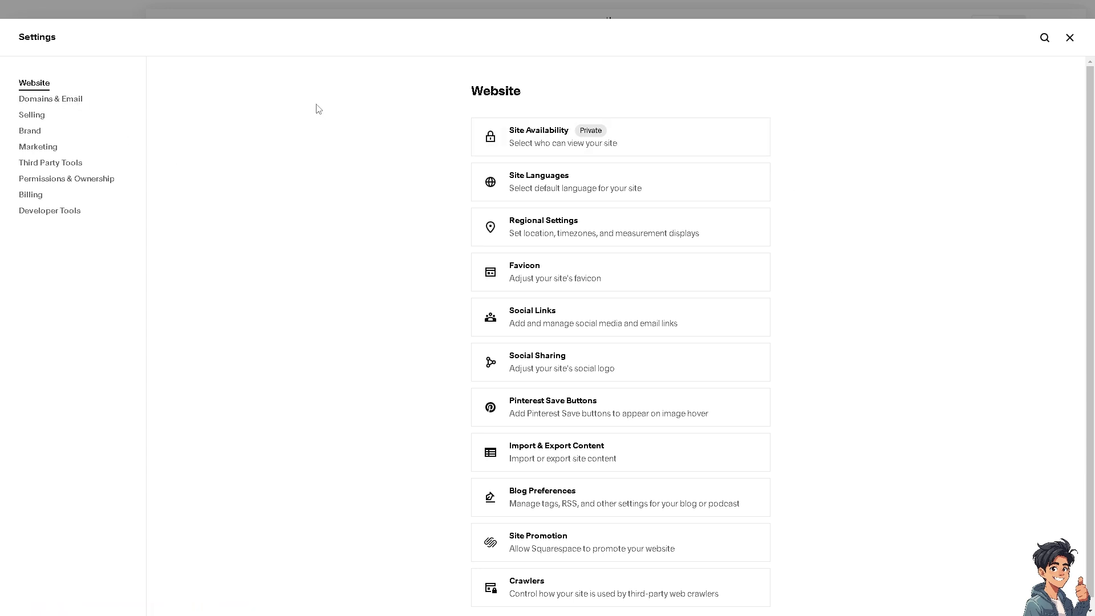
Step: Open Domains & Email, then Domains, and start Get a Domain
left_click(50, 98)
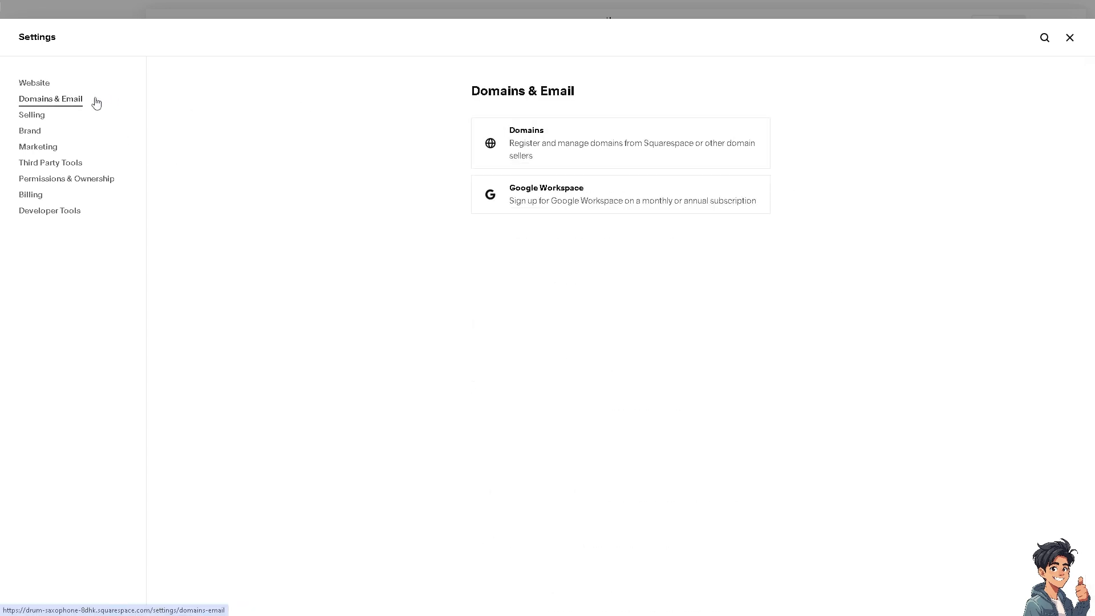
left_click(620, 143)
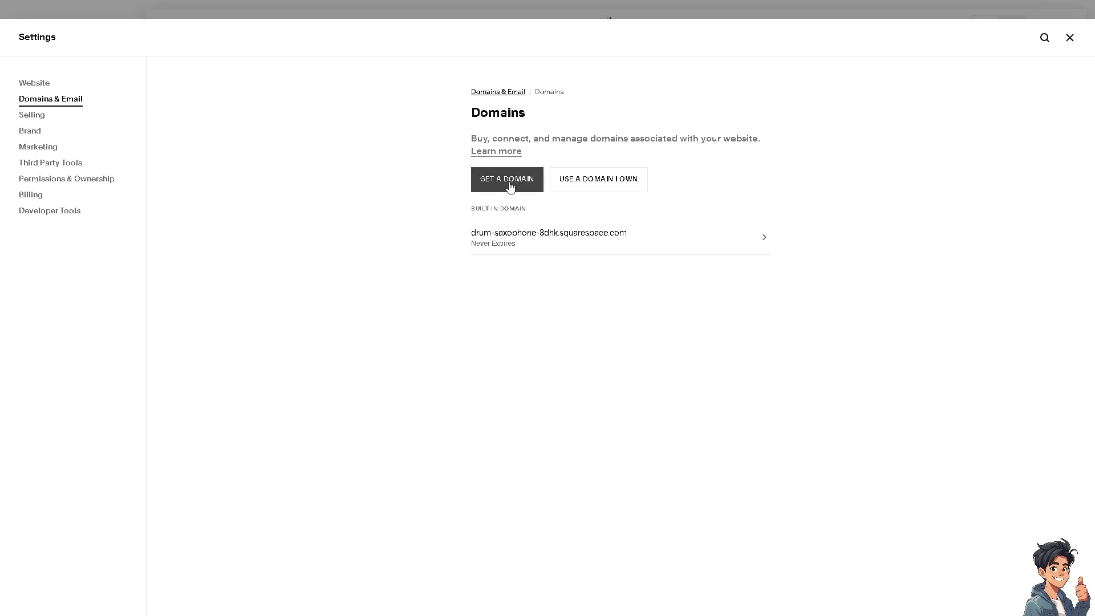
left_click(507, 179)
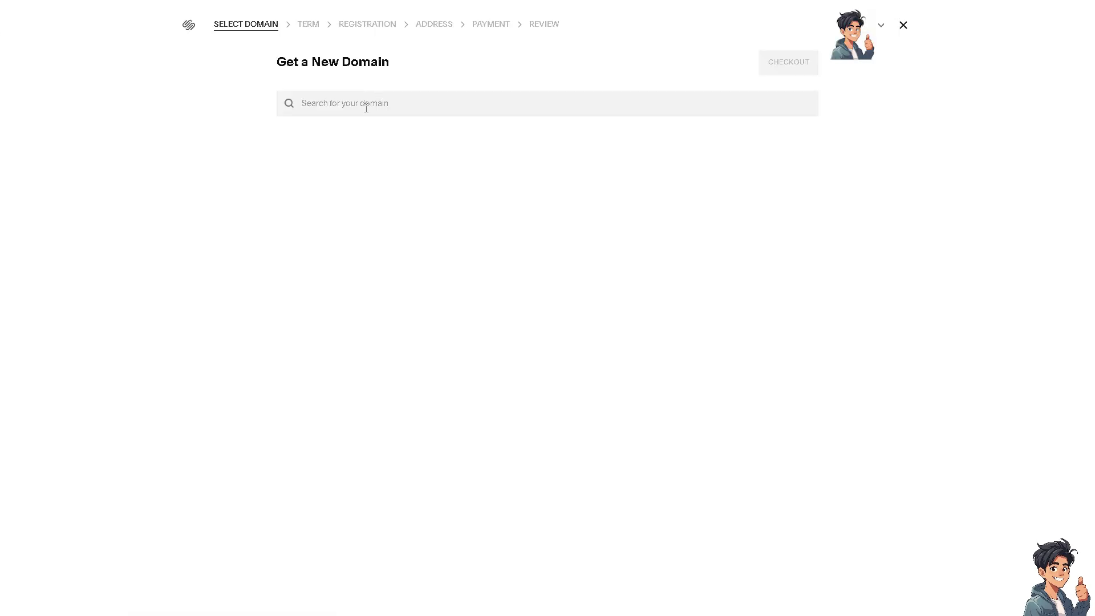
Step: Search for ANDYGUIDE and pick andyguides.com for registration
type("ANDYGUIDE")
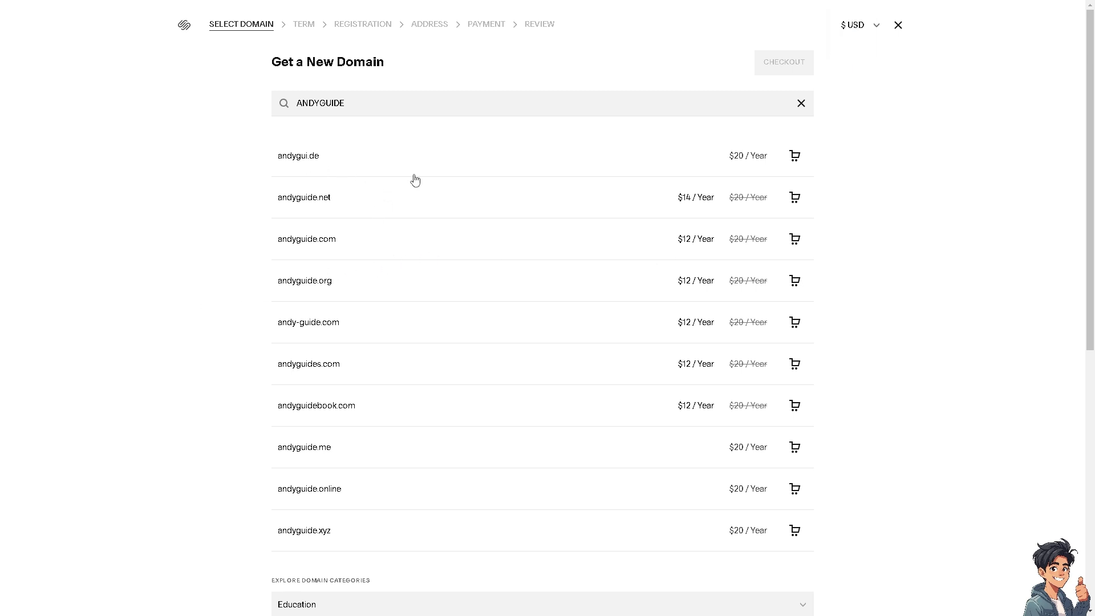
mouse_move(452, 310)
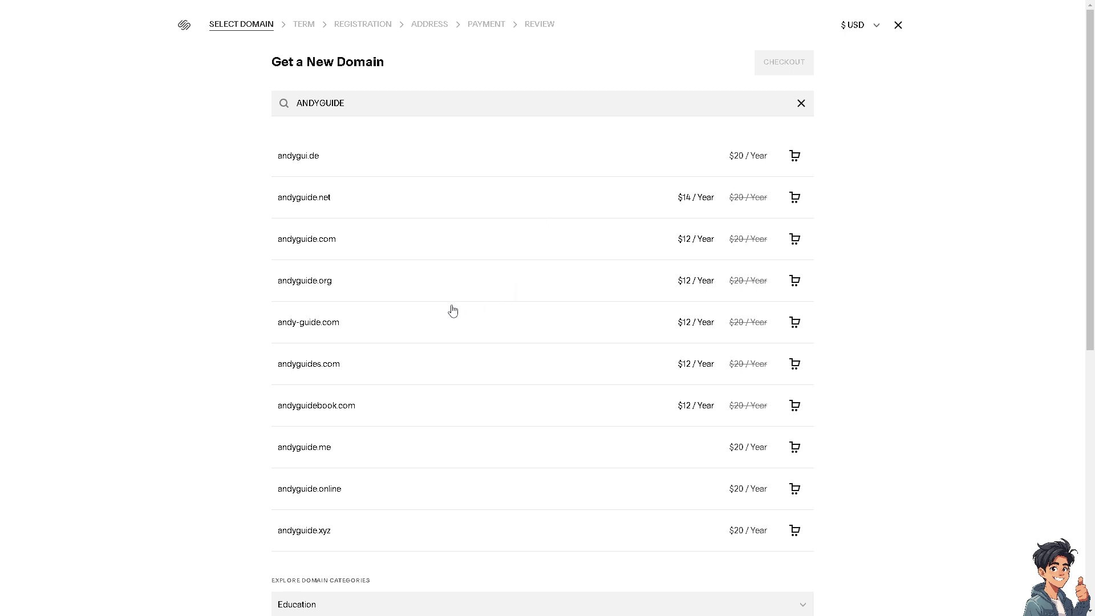
mouse_move(296, 377)
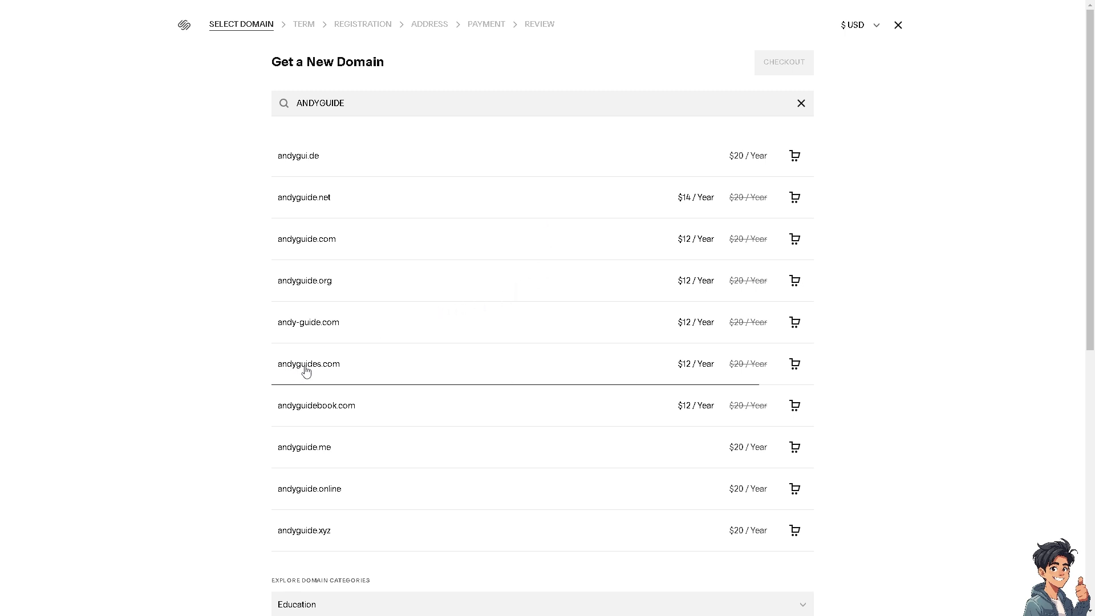
left_click(794, 364)
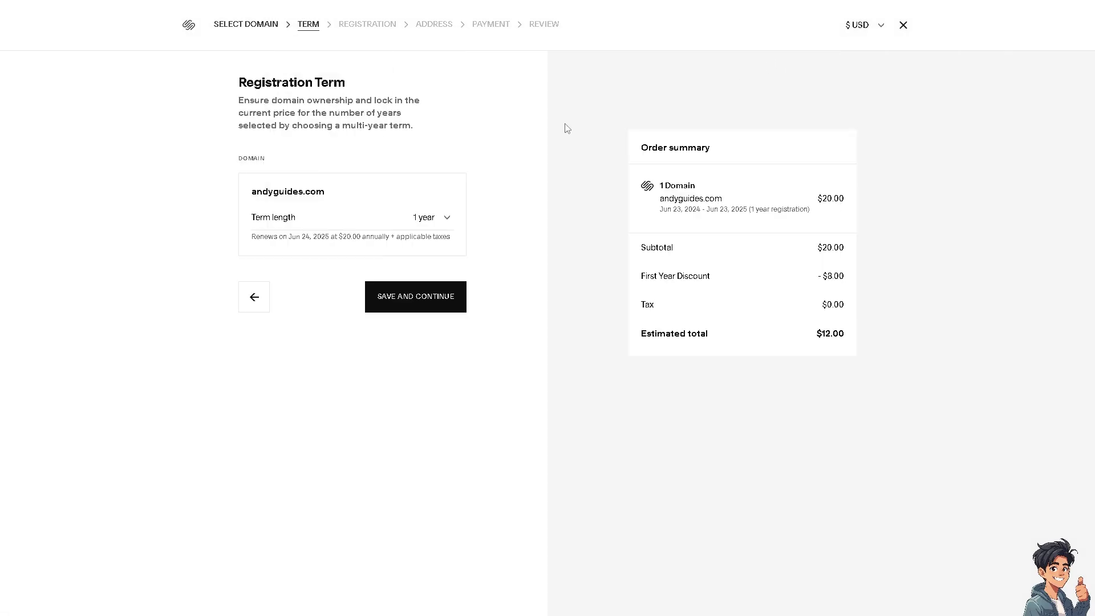
mouse_move(448, 222)
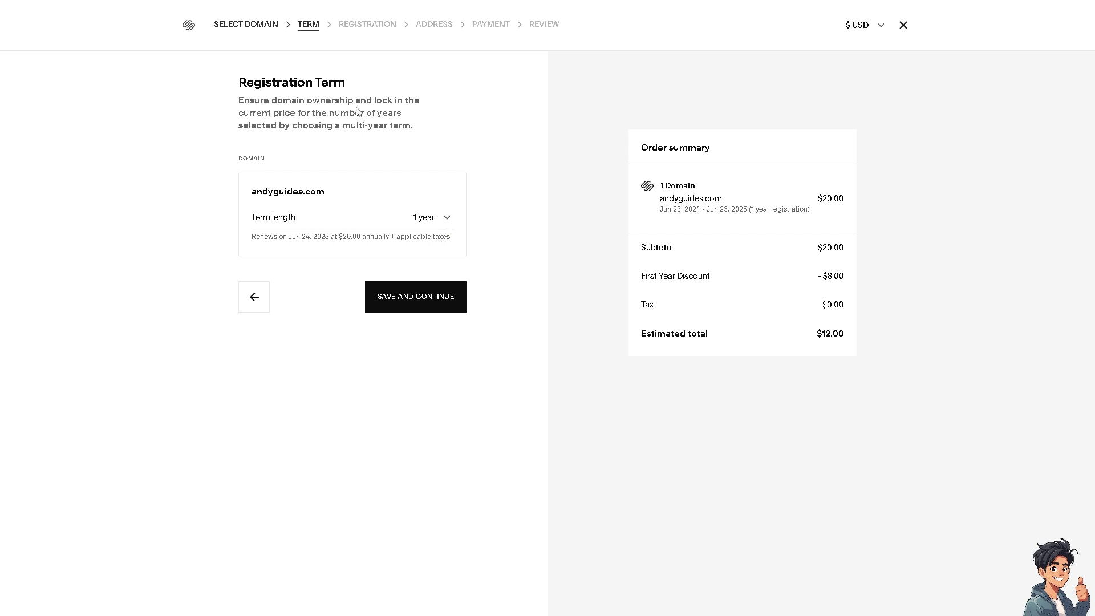
mouse_move(405, 124)
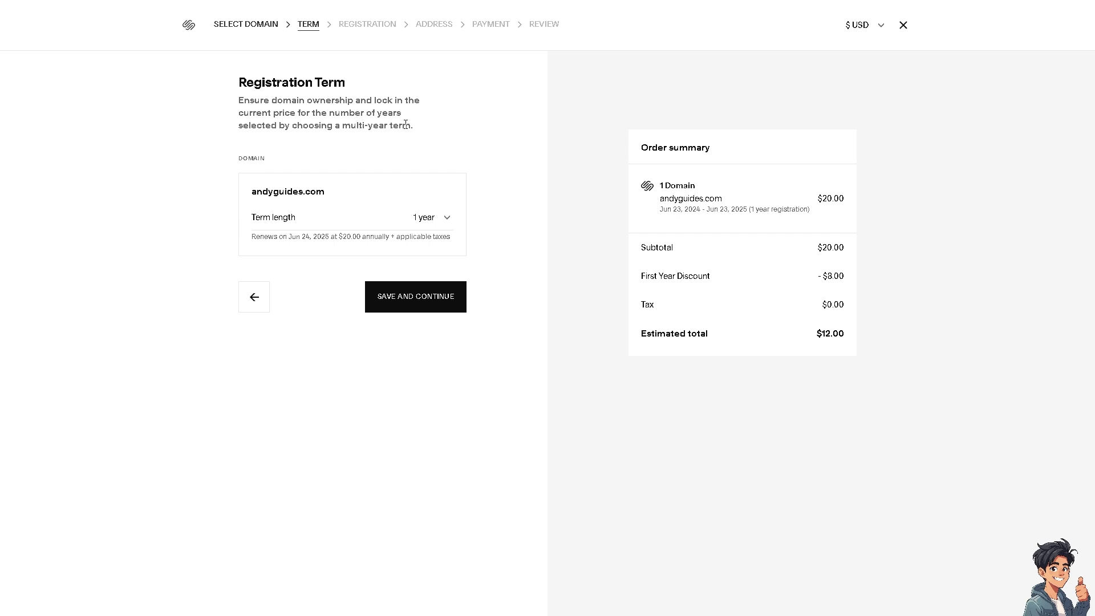
mouse_move(417, 142)
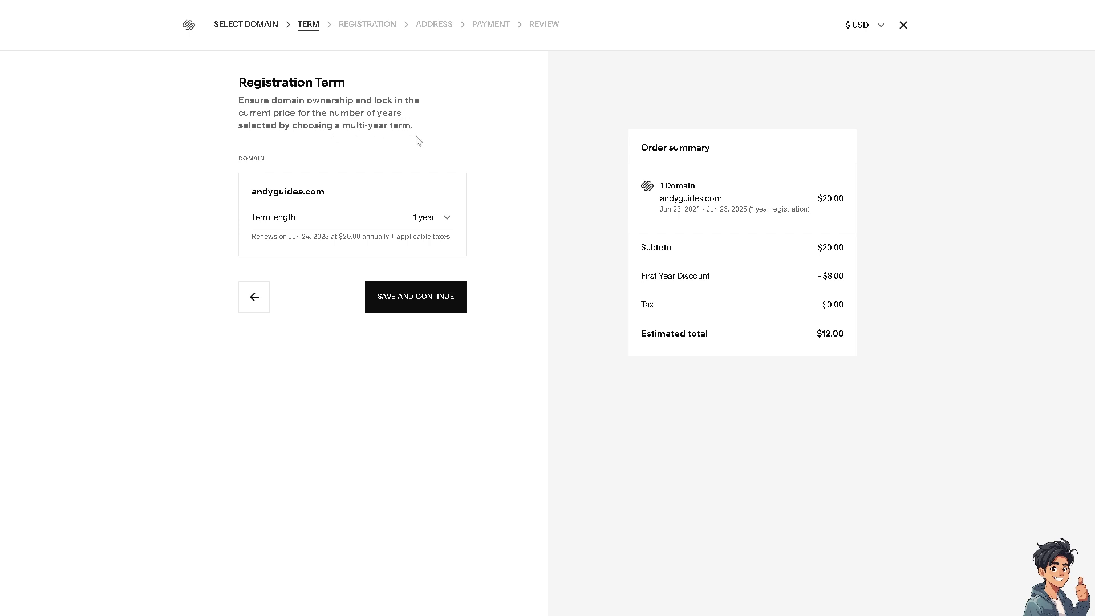
mouse_move(437, 299)
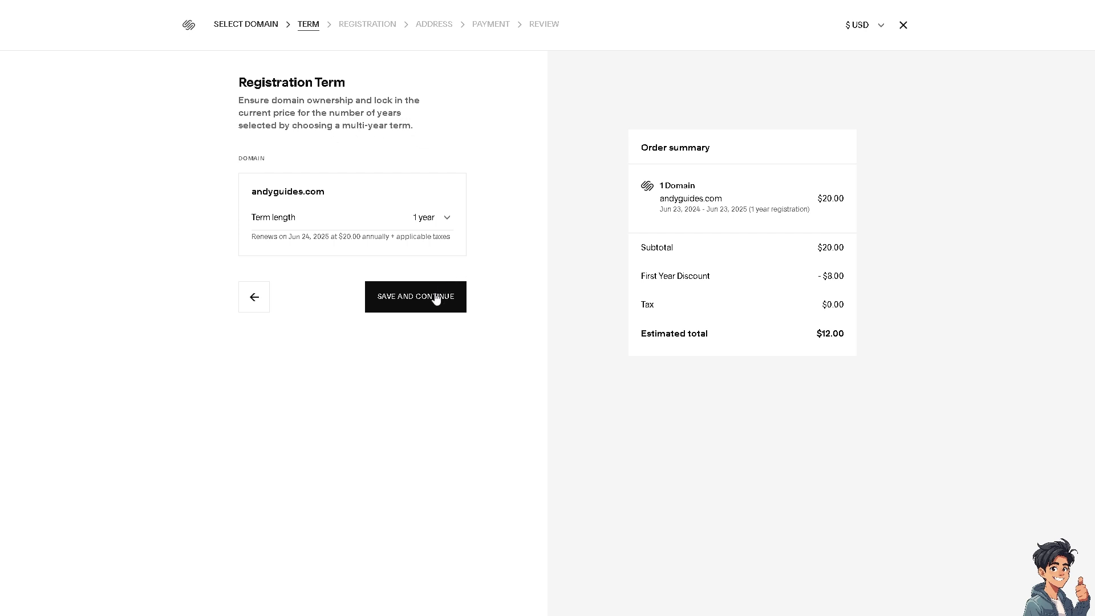
Step: Keep the 1-year term for andyguides.com and save and continue
left_click(415, 296)
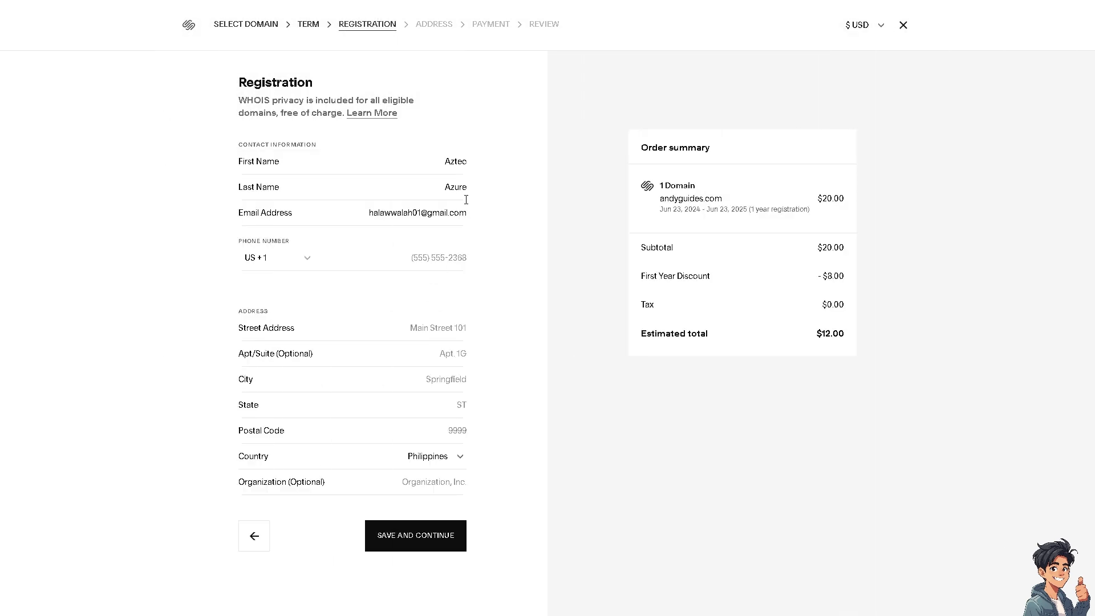
mouse_move(523, 174)
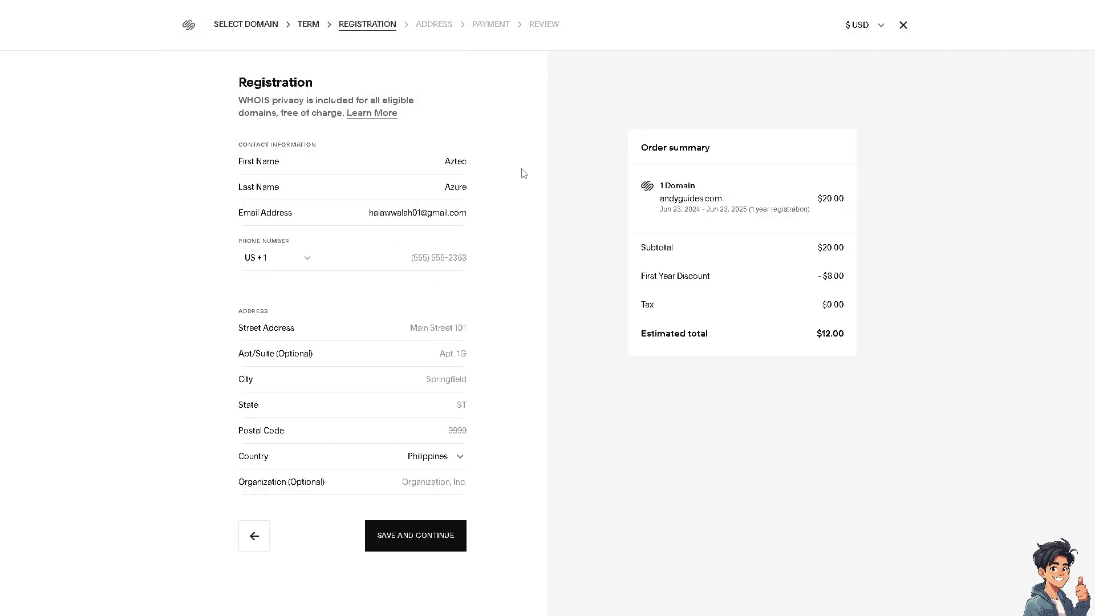
mouse_move(583, 175)
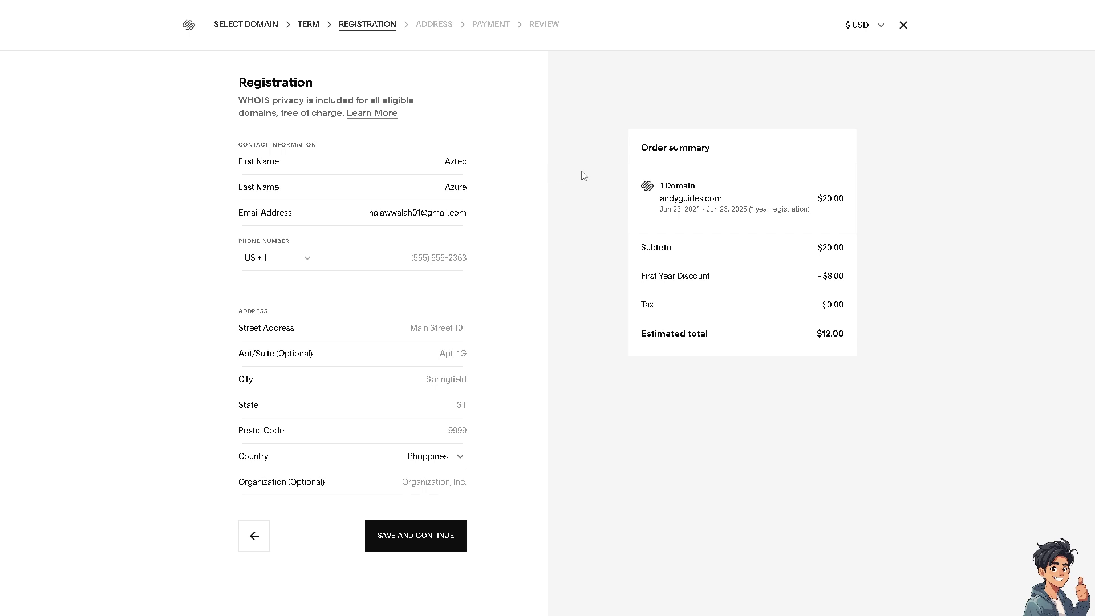
mouse_move(581, 338)
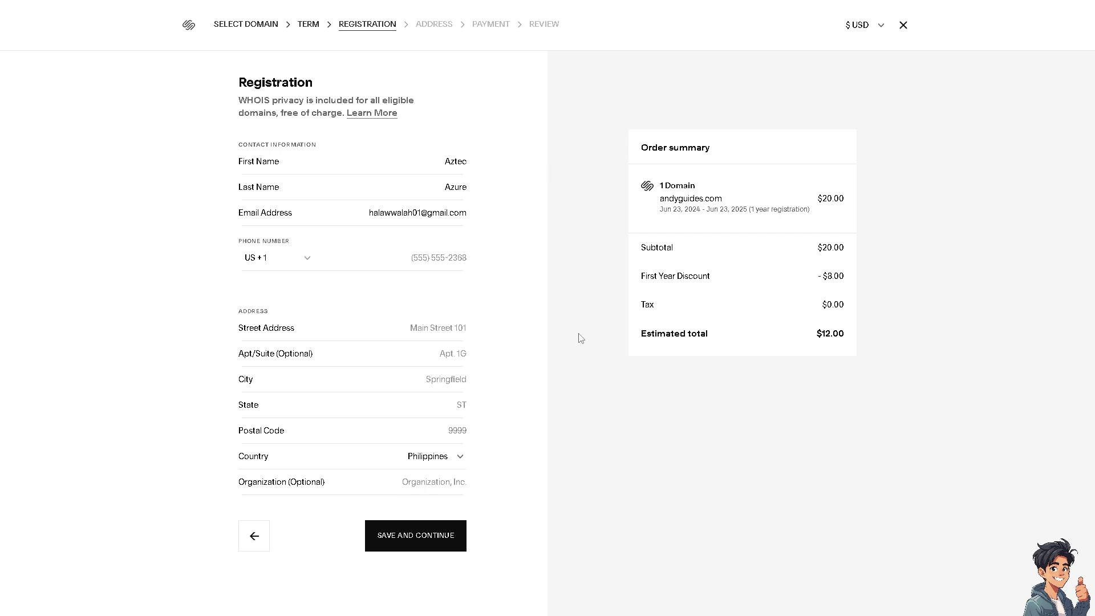
mouse_move(577, 470)
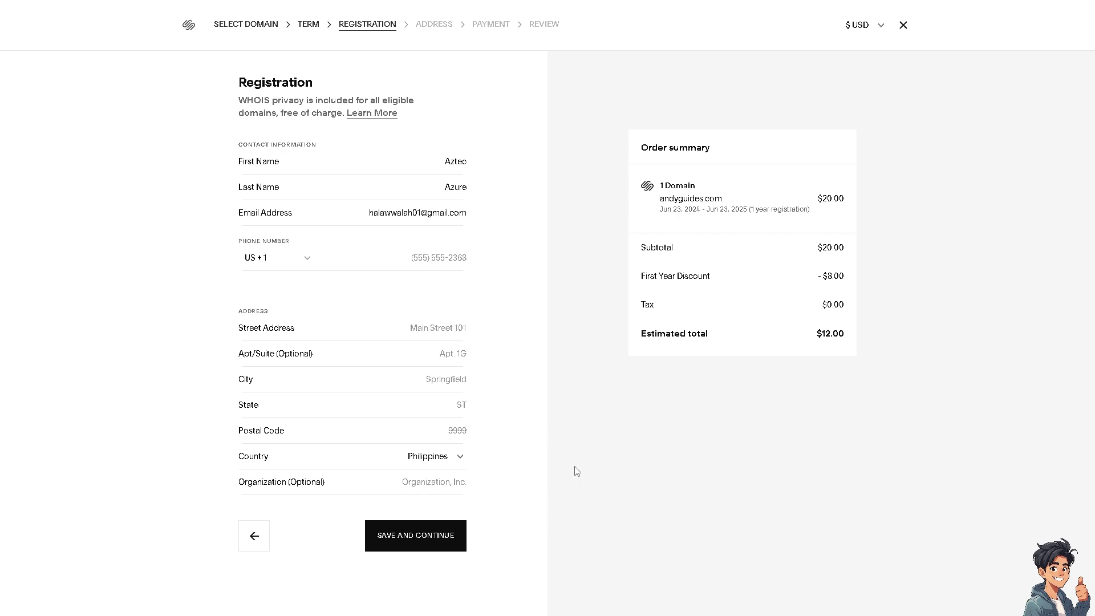
mouse_move(258, 38)
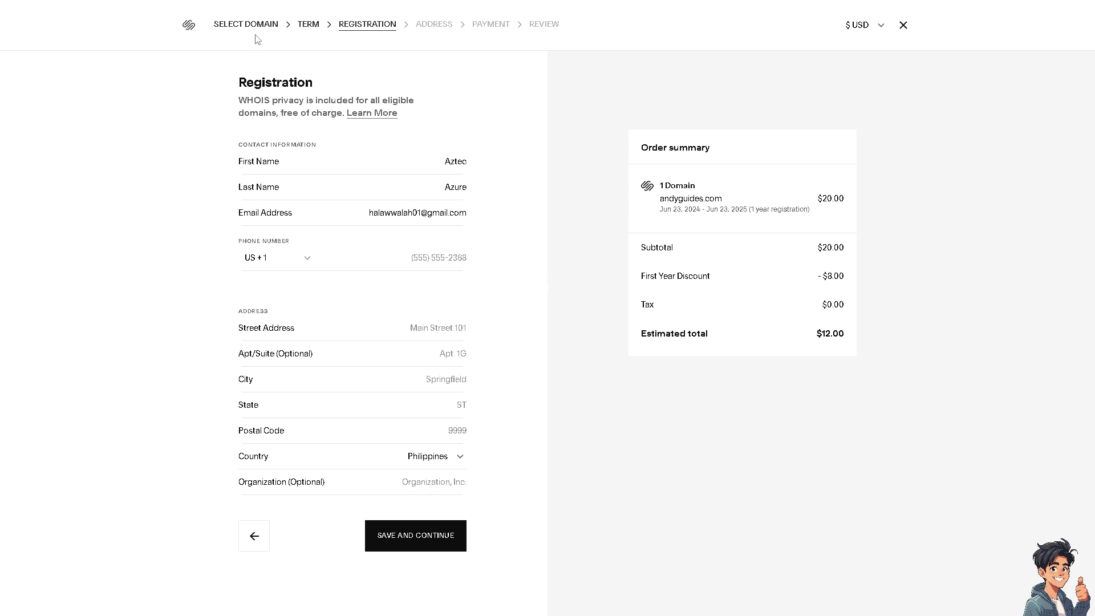
mouse_move(257, 31)
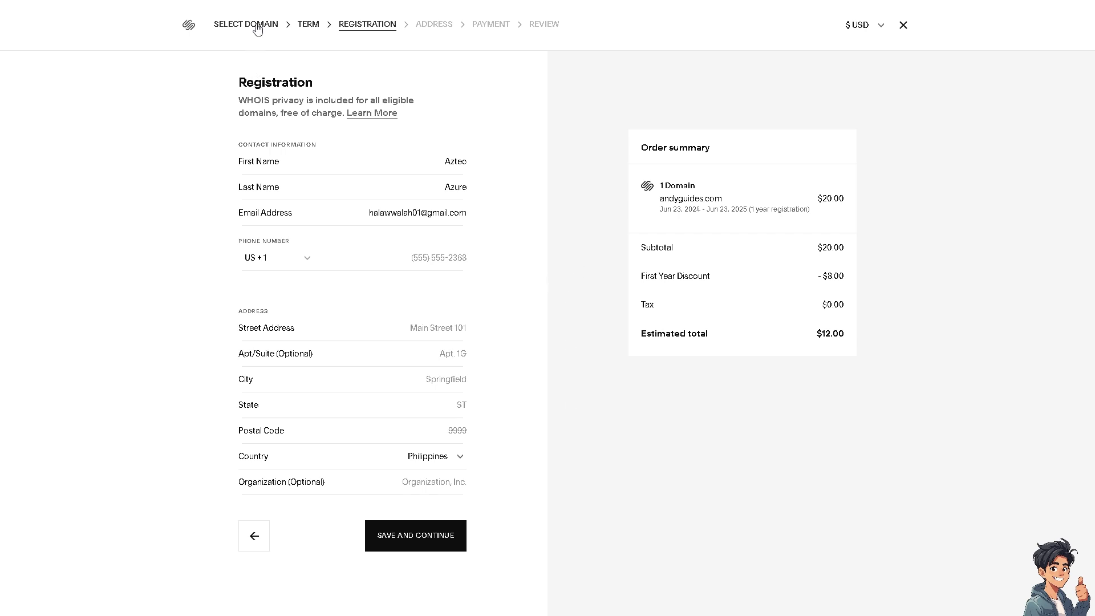
Step: Return to the Select Domain search step via the top breadcrumb
left_click(245, 24)
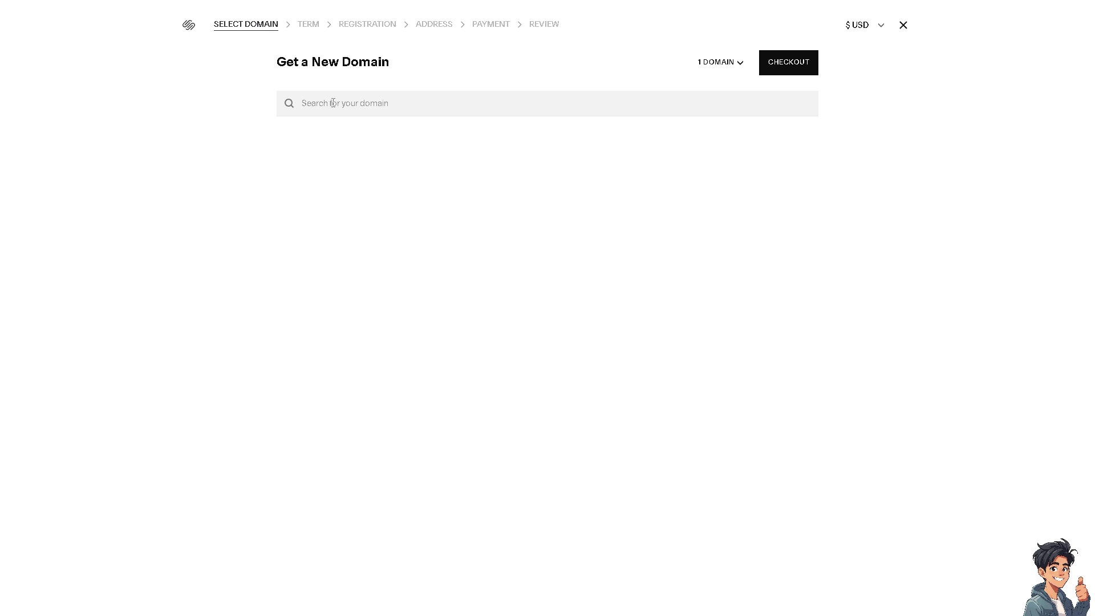
mouse_move(376, 205)
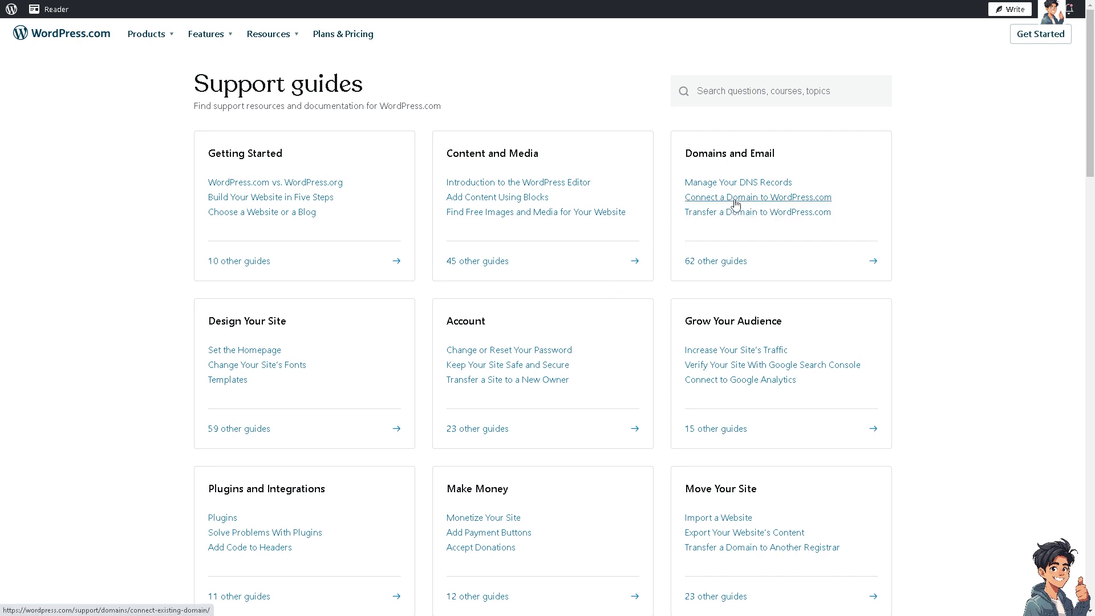
mouse_move(768, 212)
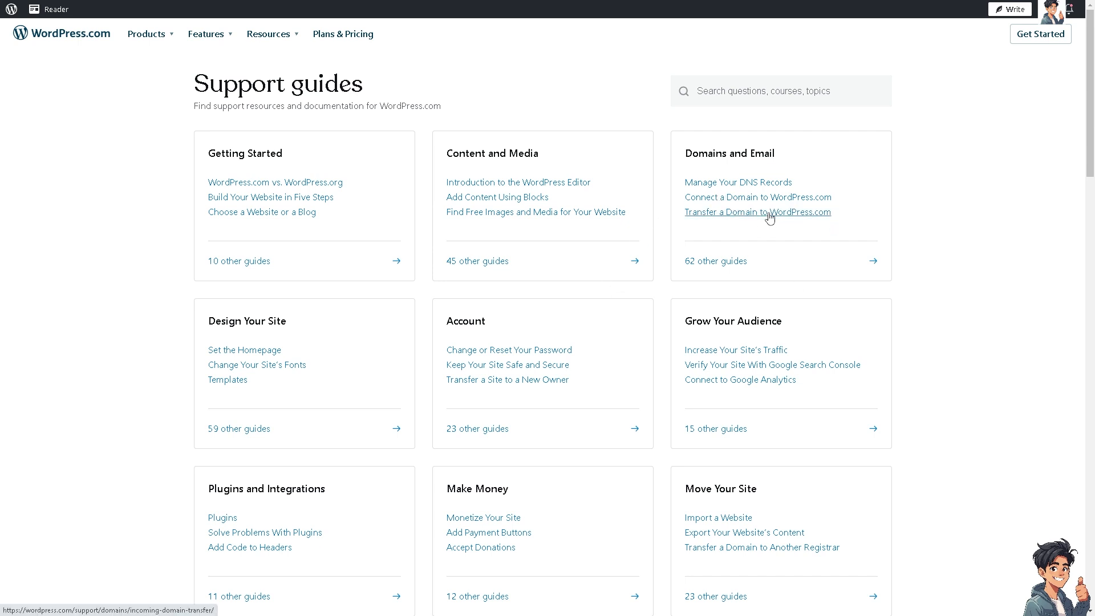
mouse_move(759, 211)
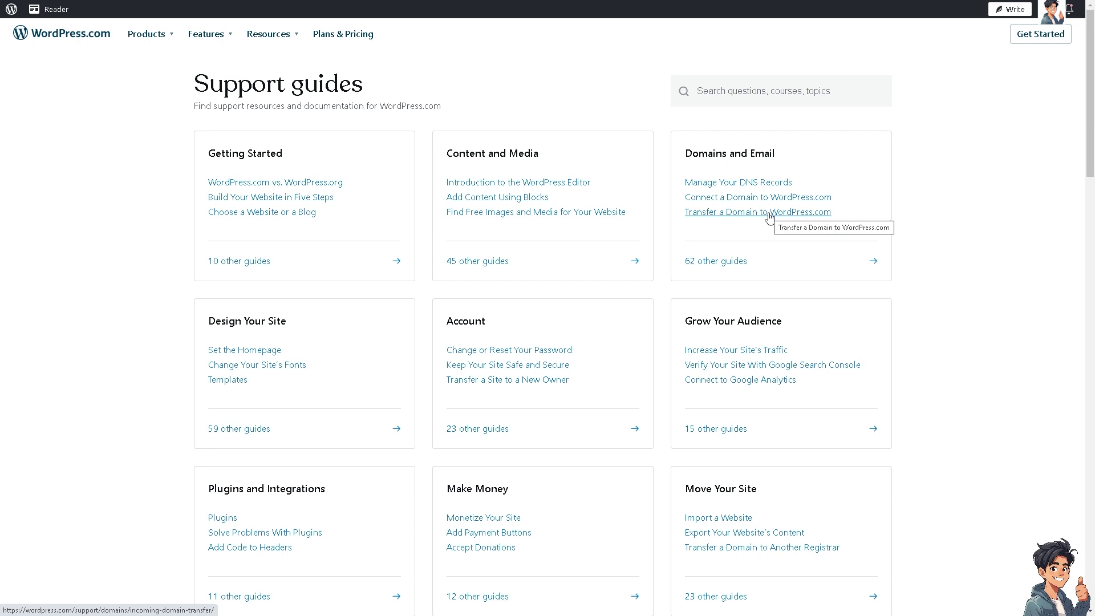